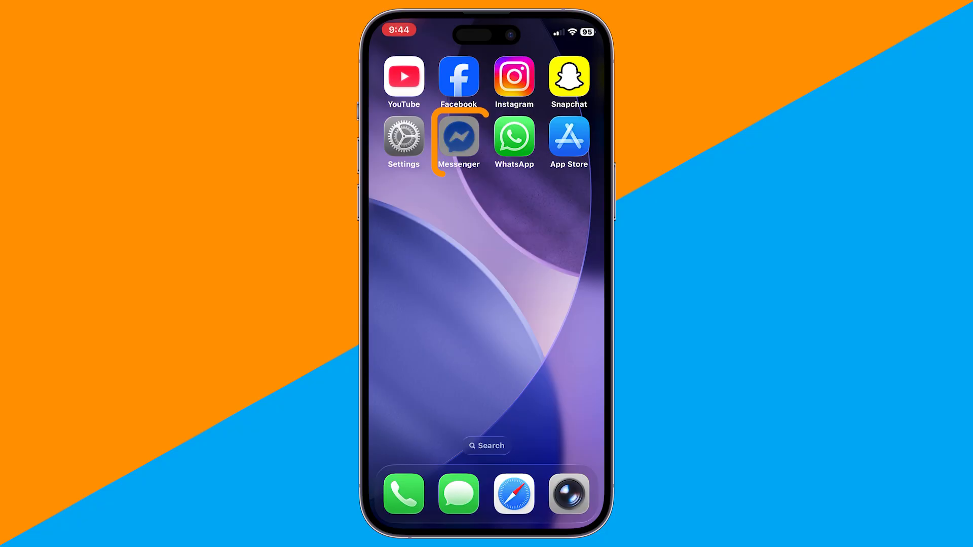
Step: Launch Messenger from the Home Screen to show the chats list
click(458, 137)
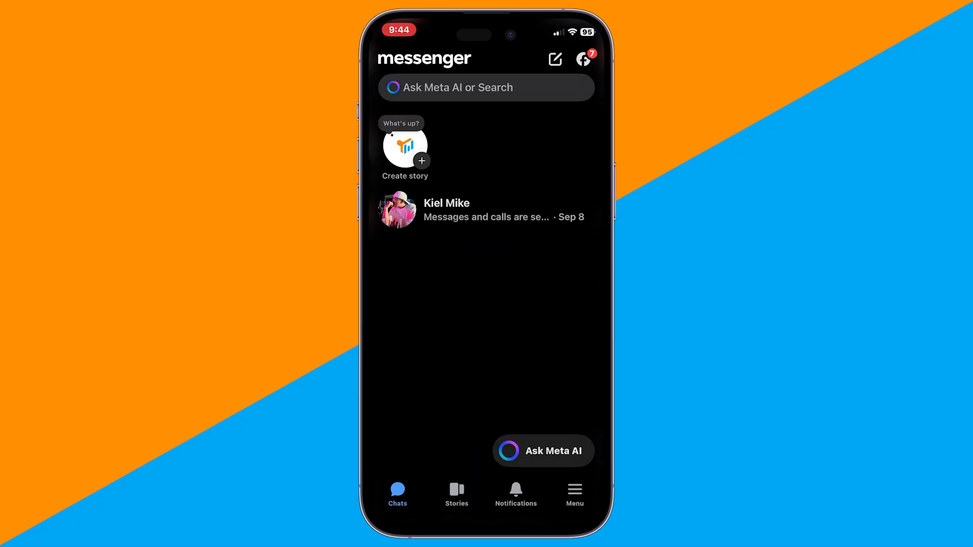
Step: Browse Messenger's own Settings page from the Menu, scrolling through its options
click(574, 490)
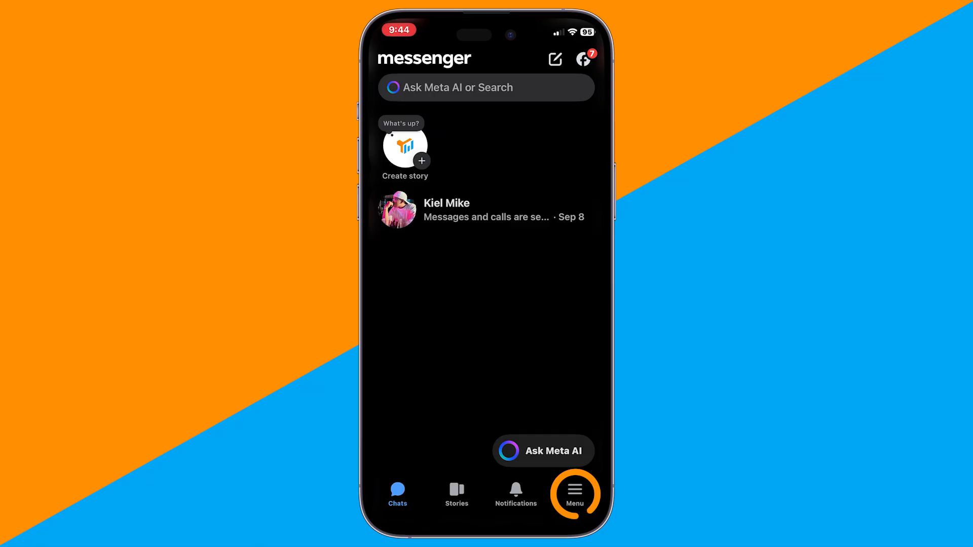
click(573, 493)
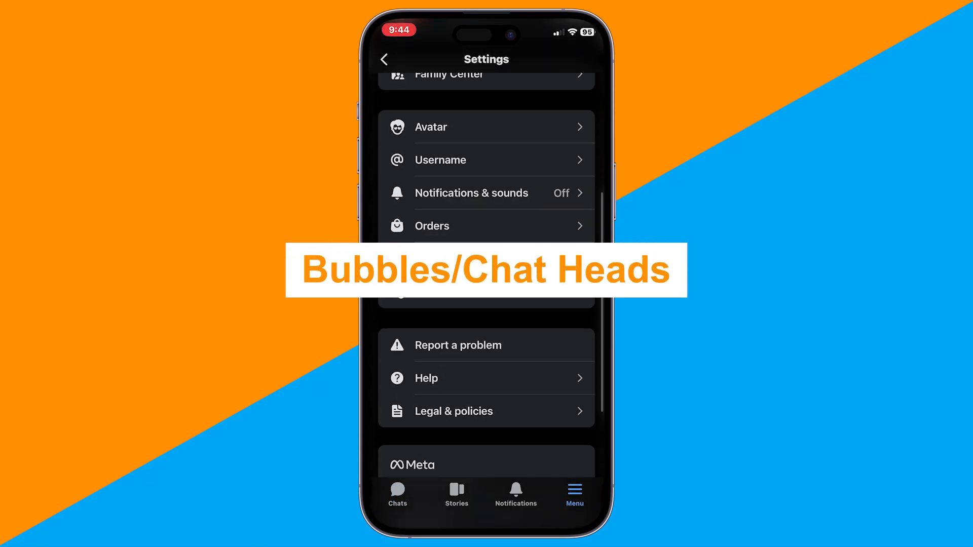
scroll(down, 3)
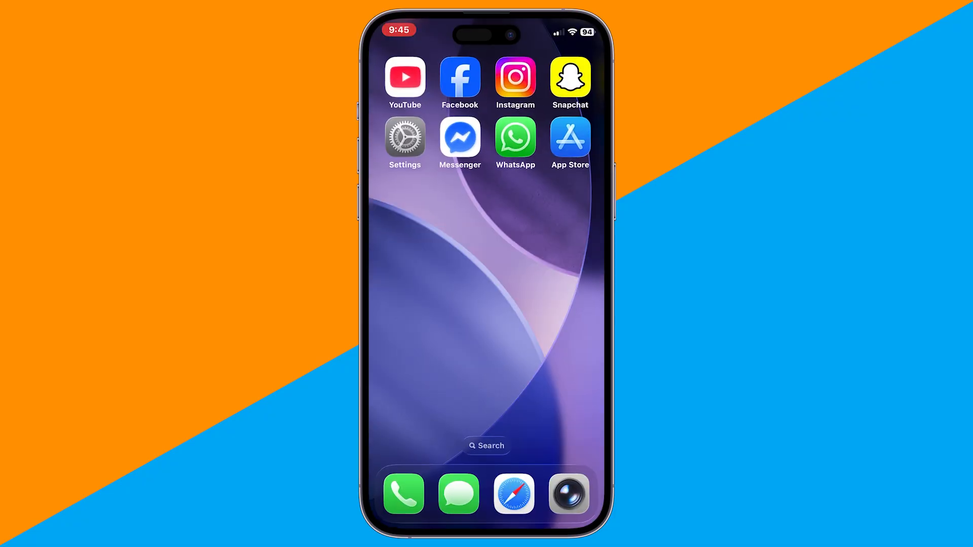
Step: Open Messenger's Siri page in iOS Settings, showing all three suggestion toggles on
click(404, 137)
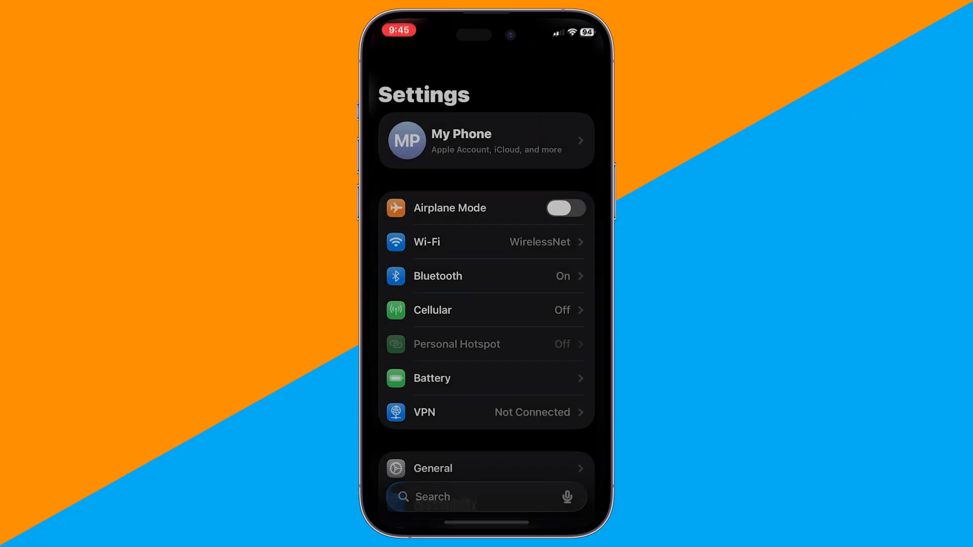
scroll(down, 3)
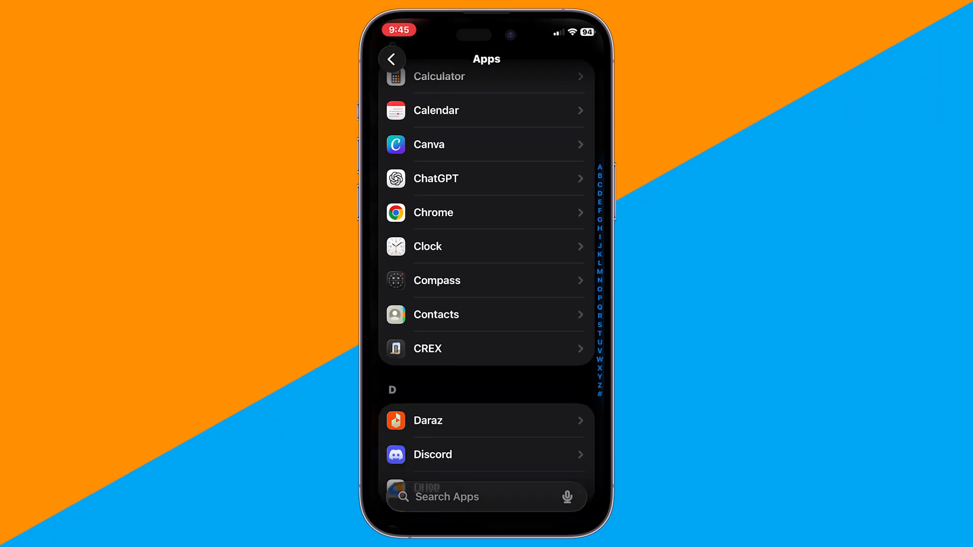
scroll(down, 3)
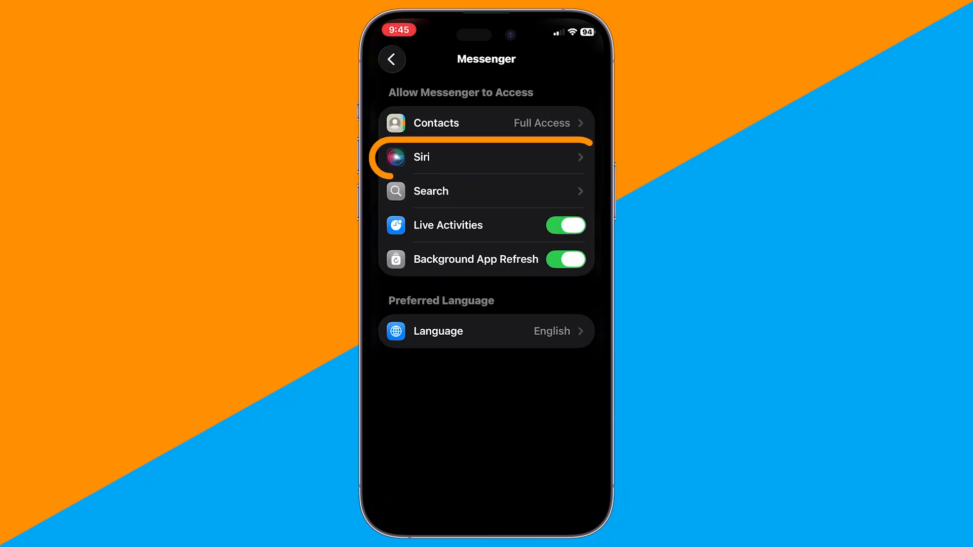
click(486, 157)
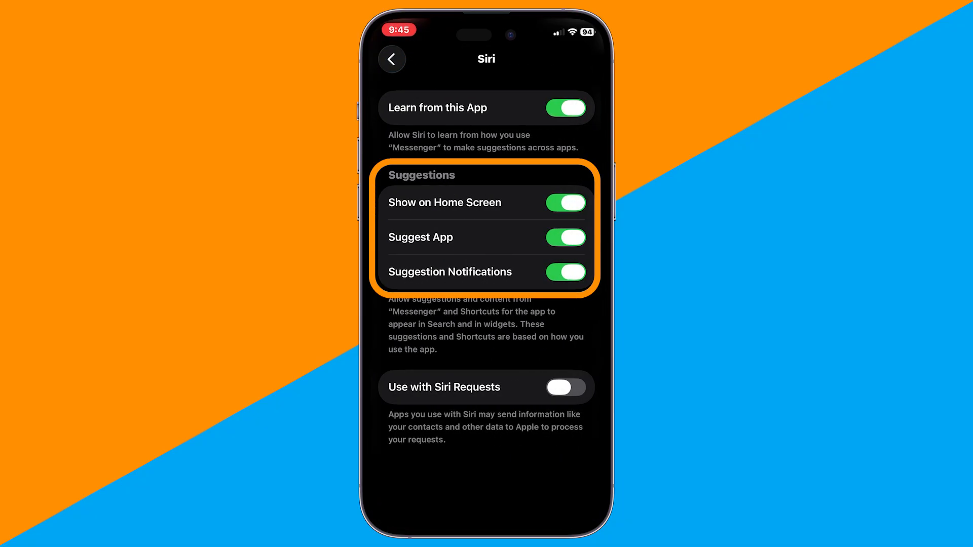